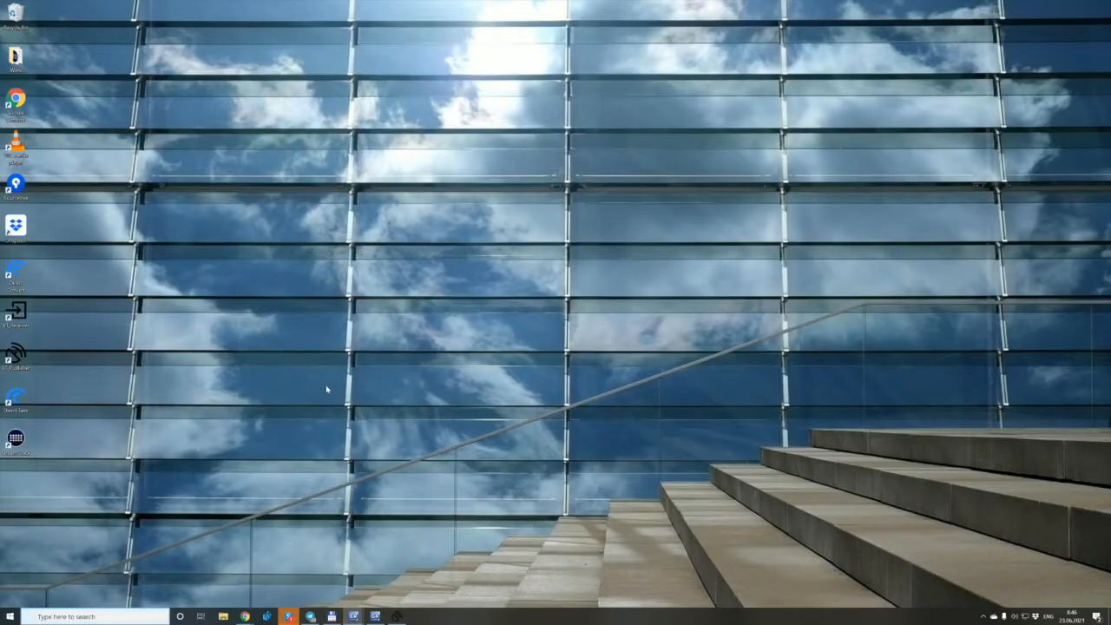
pyautogui.moveTo(115, 364)
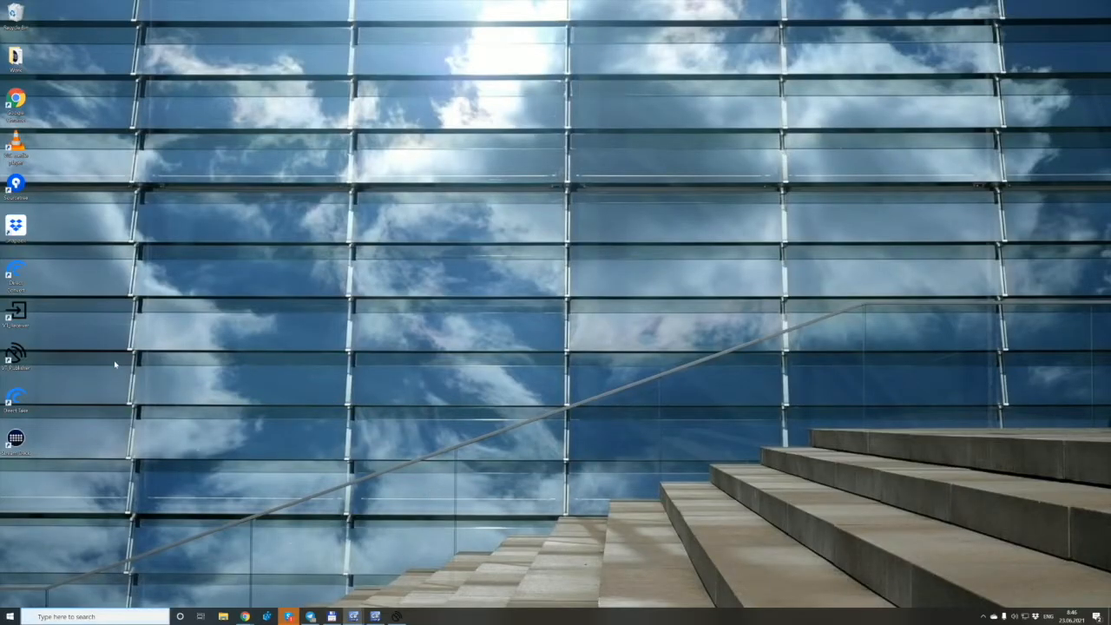
pyautogui.moveTo(97, 358)
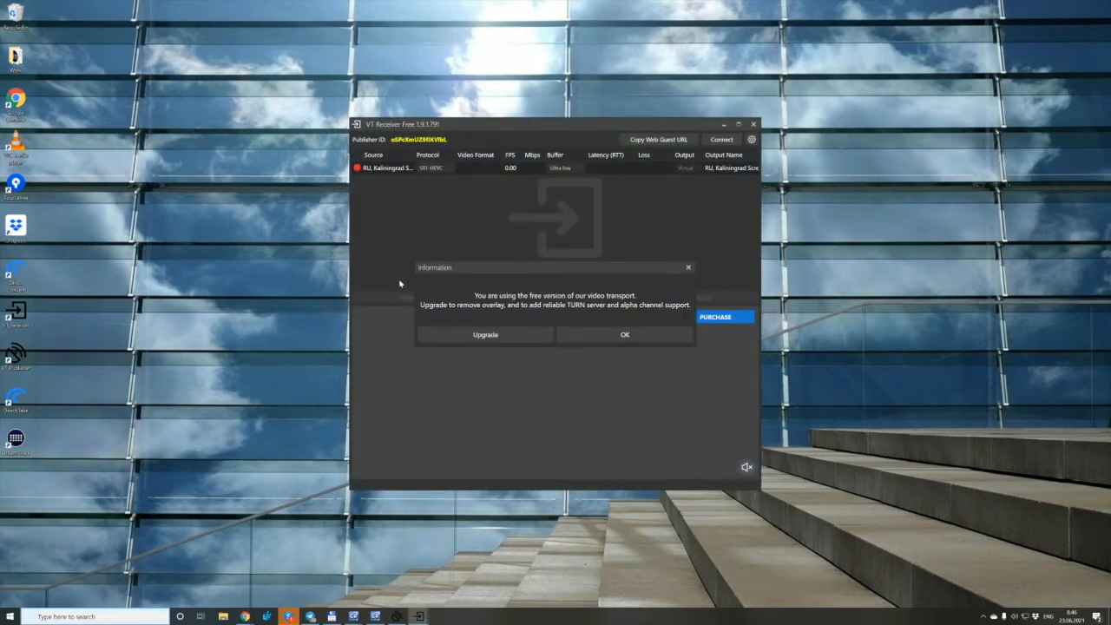
# Dismiss the free-version notice and connect to the first Kaliningrad source for live 1920x1080 video.
pyautogui.click(624, 334)
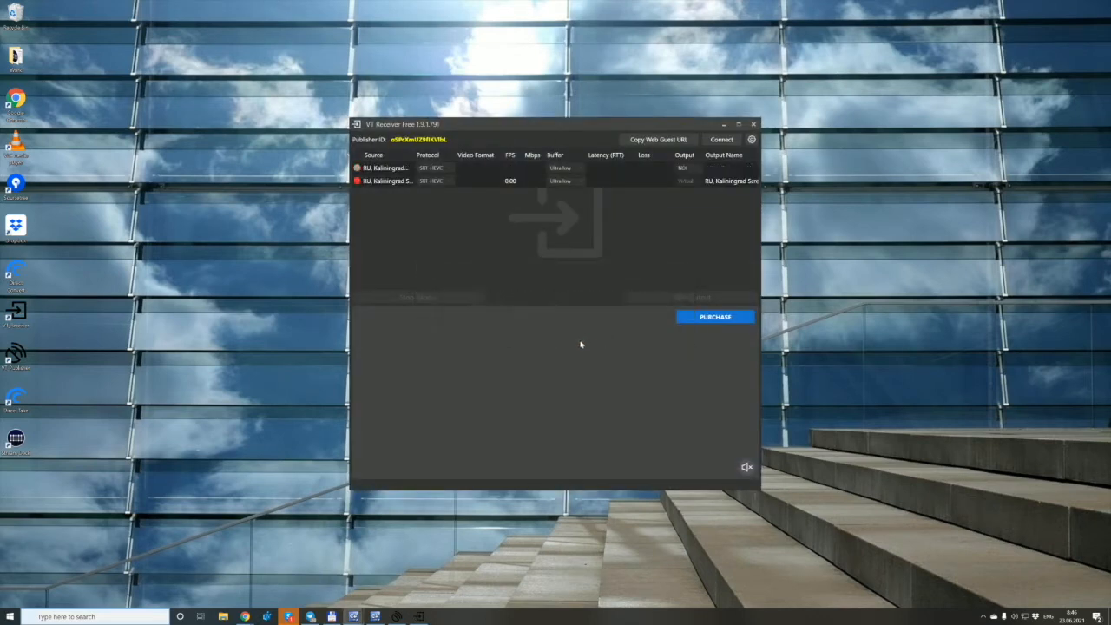
pyautogui.click(386, 167)
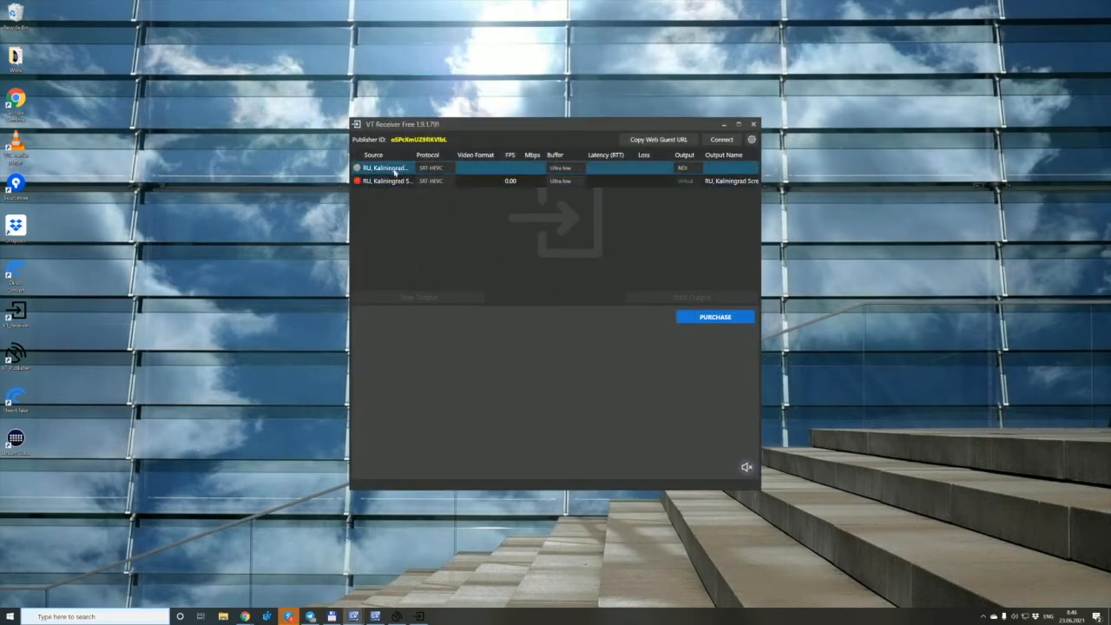
pyautogui.click(384, 167)
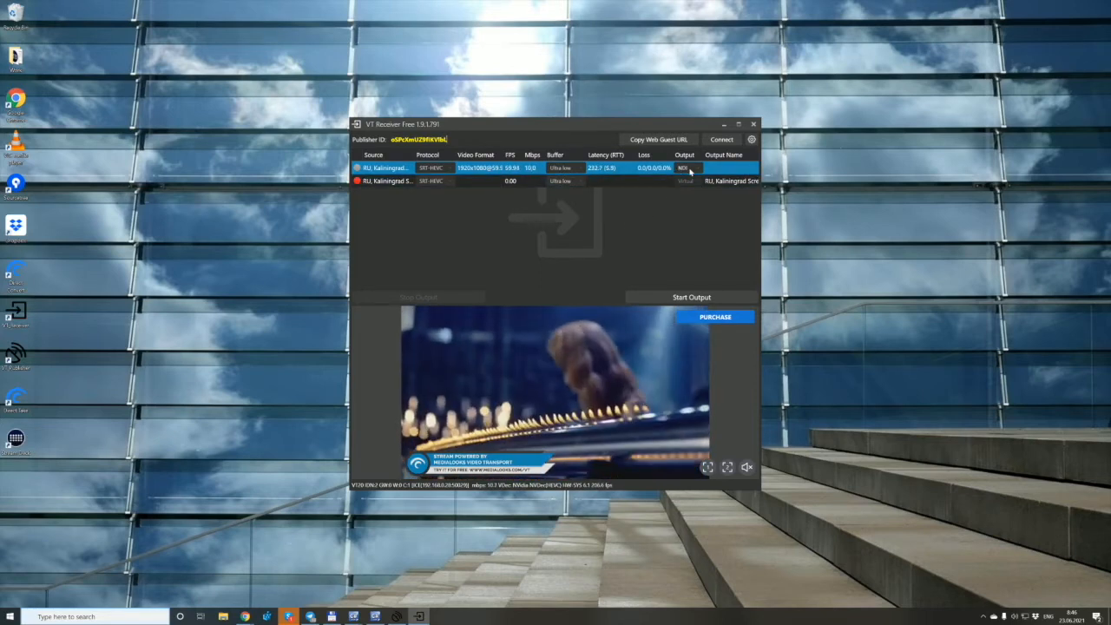
# Start Virtual output for the Kaliningrad source, continue Direct Take's trial, and begin adding a source.
pyautogui.click(686, 168)
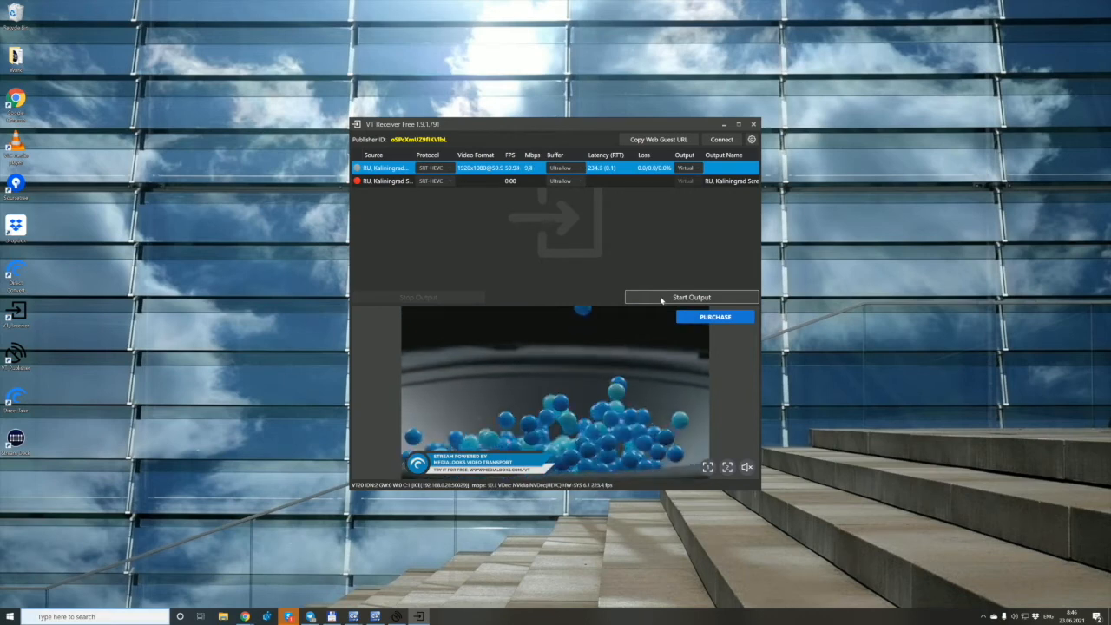
pyautogui.click(691, 297)
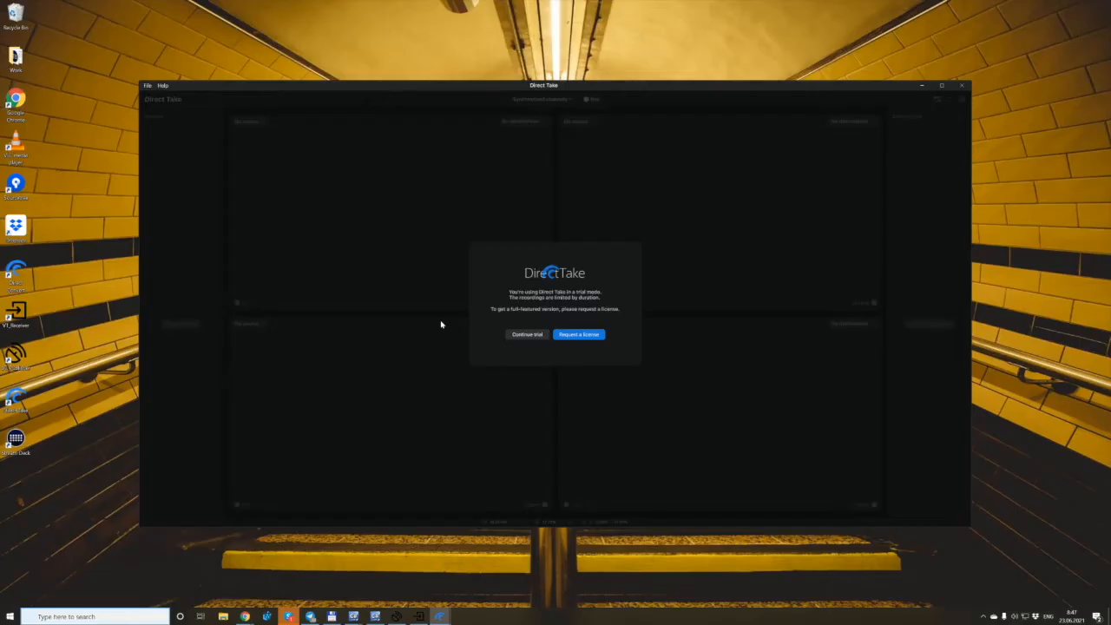
pyautogui.click(526, 335)
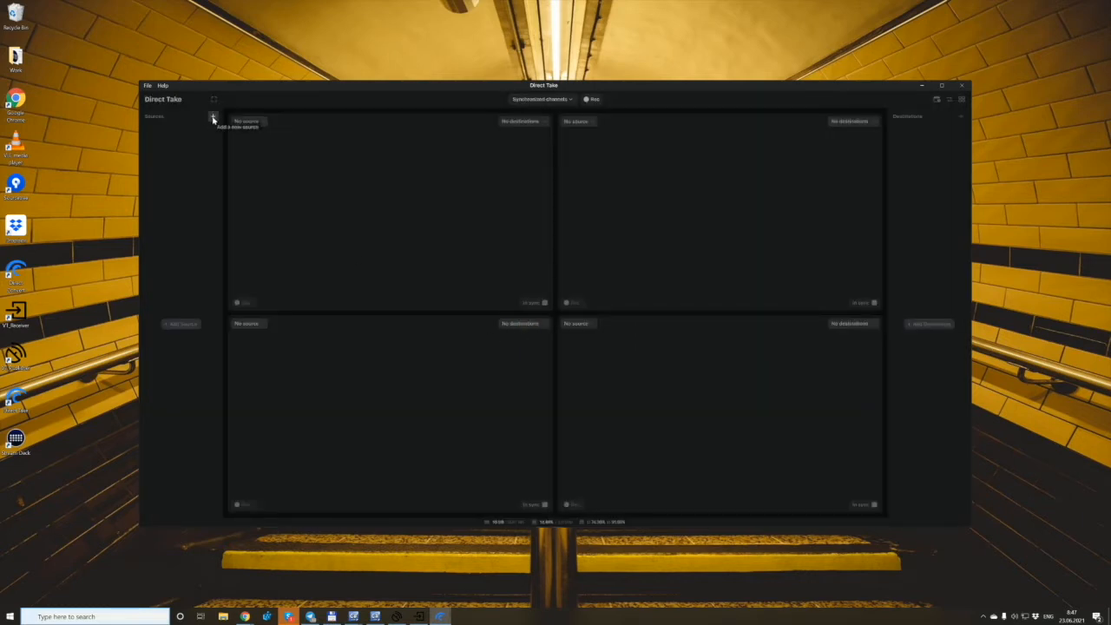
pyautogui.moveTo(186, 116)
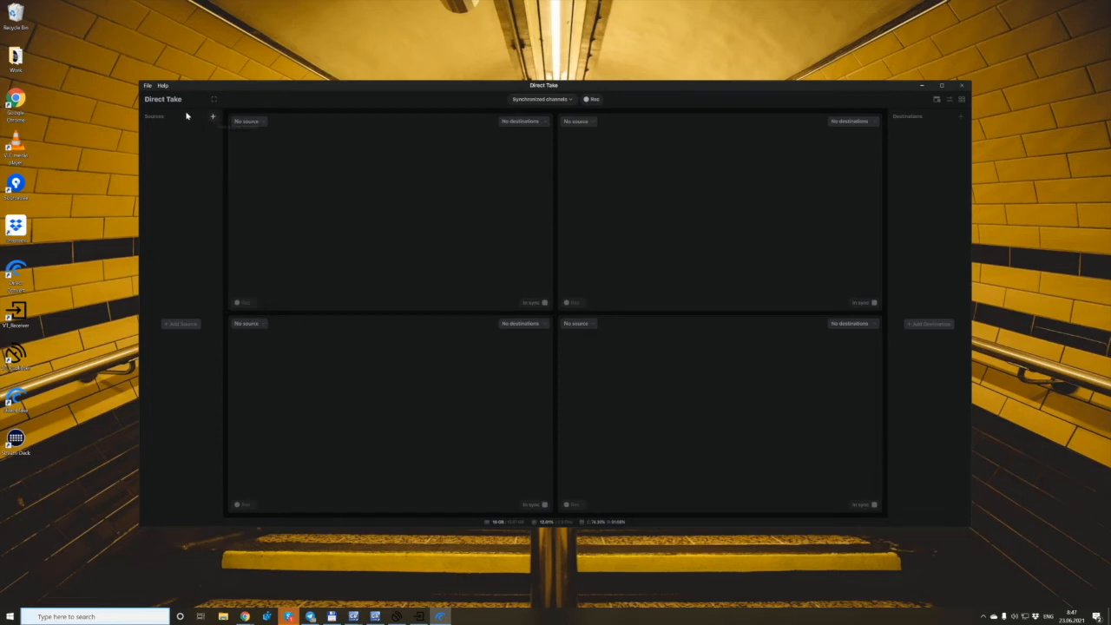
pyautogui.click(213, 116)
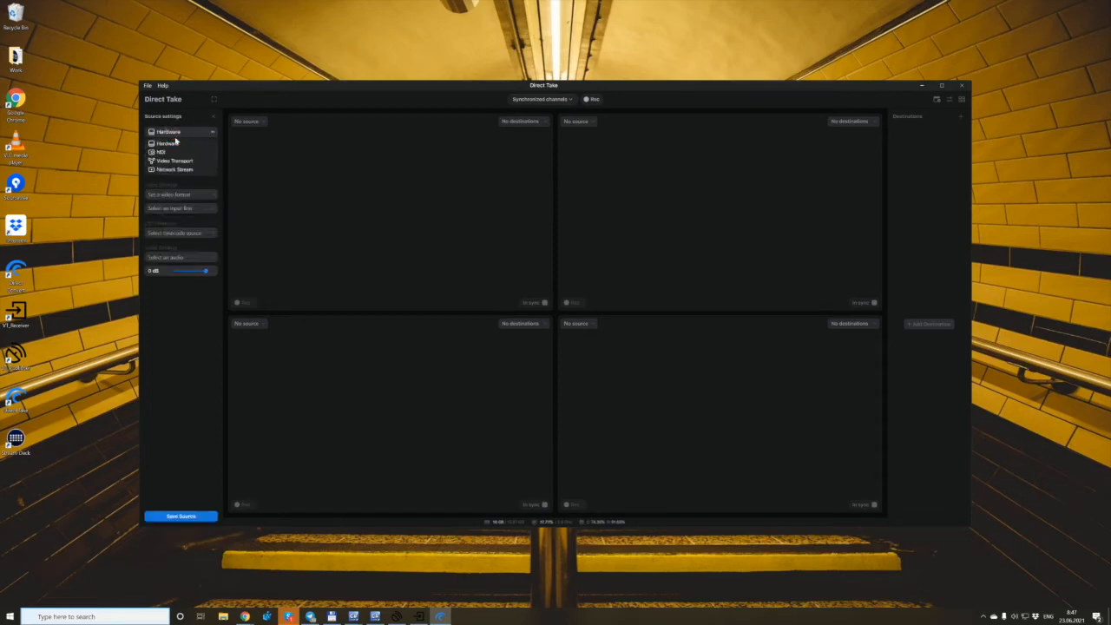
# Make Source 1 a Video Transport feed using the Kaliningrad stream as video device.
pyautogui.click(174, 160)
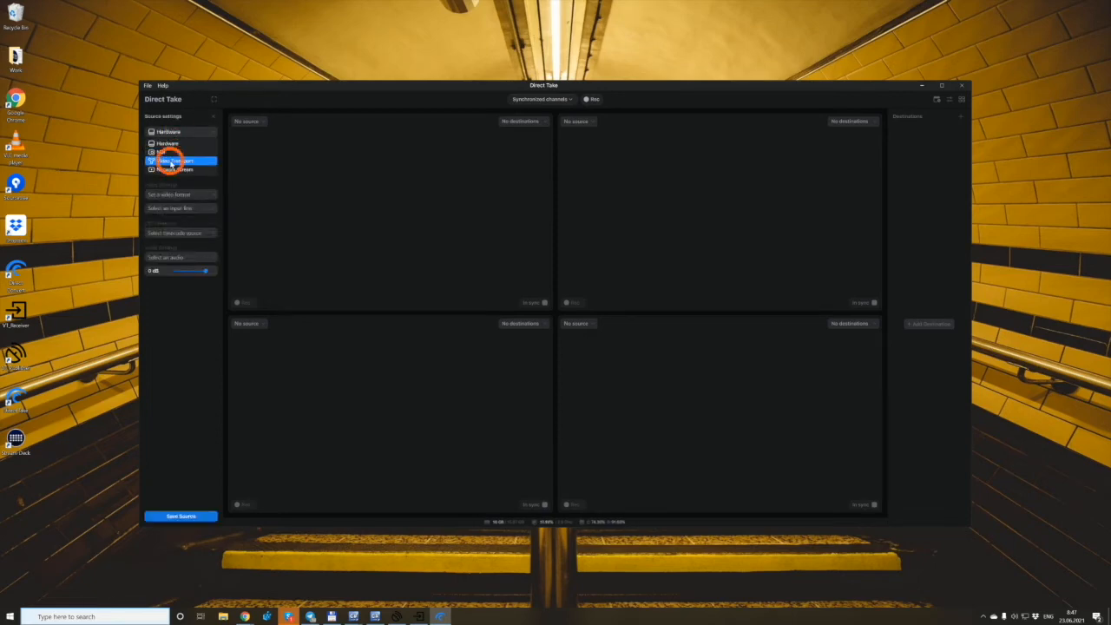
pyautogui.click(178, 145)
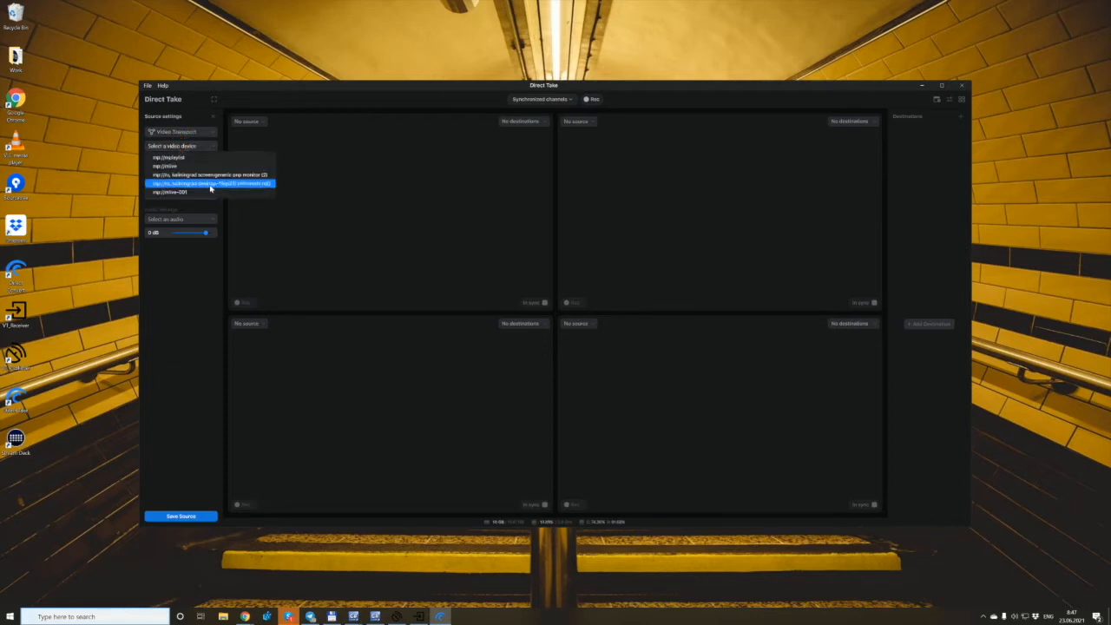
pyautogui.click(209, 183)
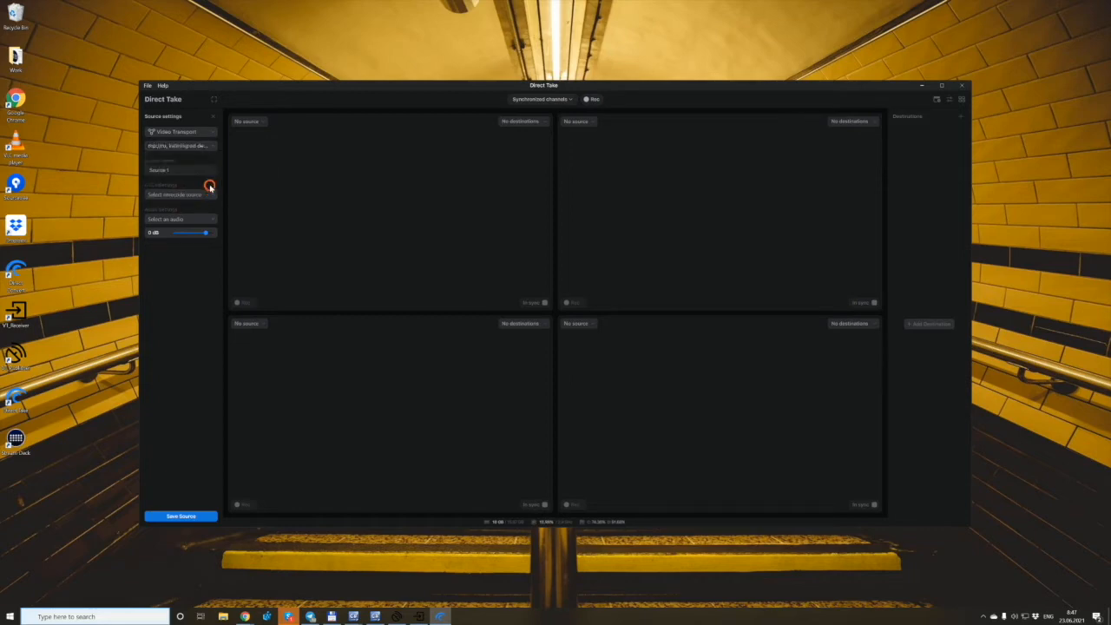
pyautogui.click(208, 186)
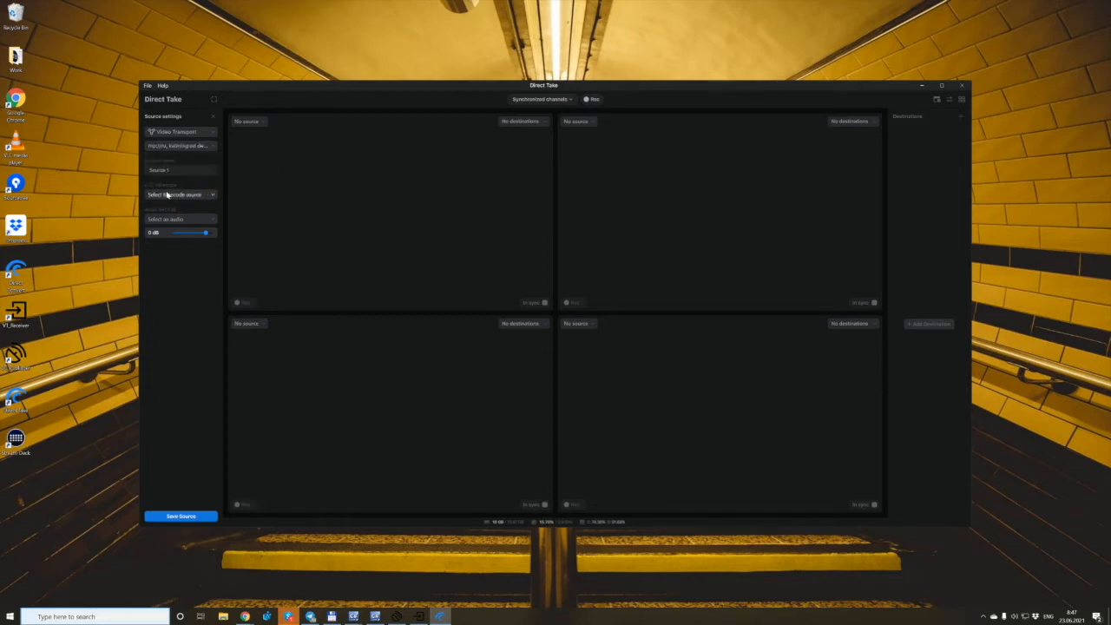
pyautogui.moveTo(209, 375)
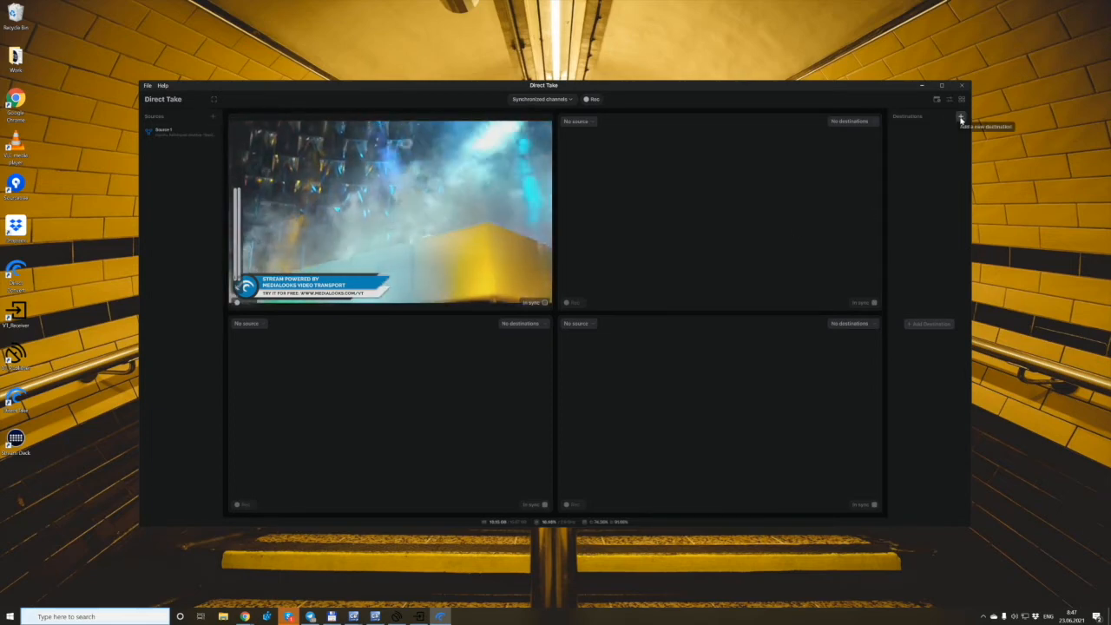
# Add and save Destination 1 as a Local File Recording destination.
pyautogui.click(961, 116)
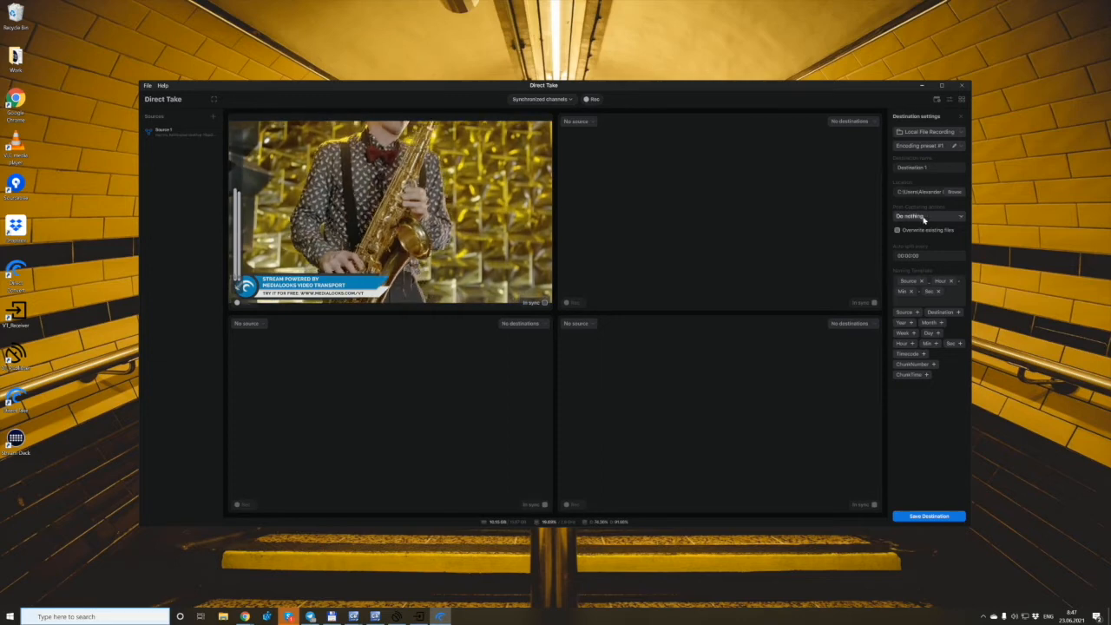
pyautogui.click(929, 515)
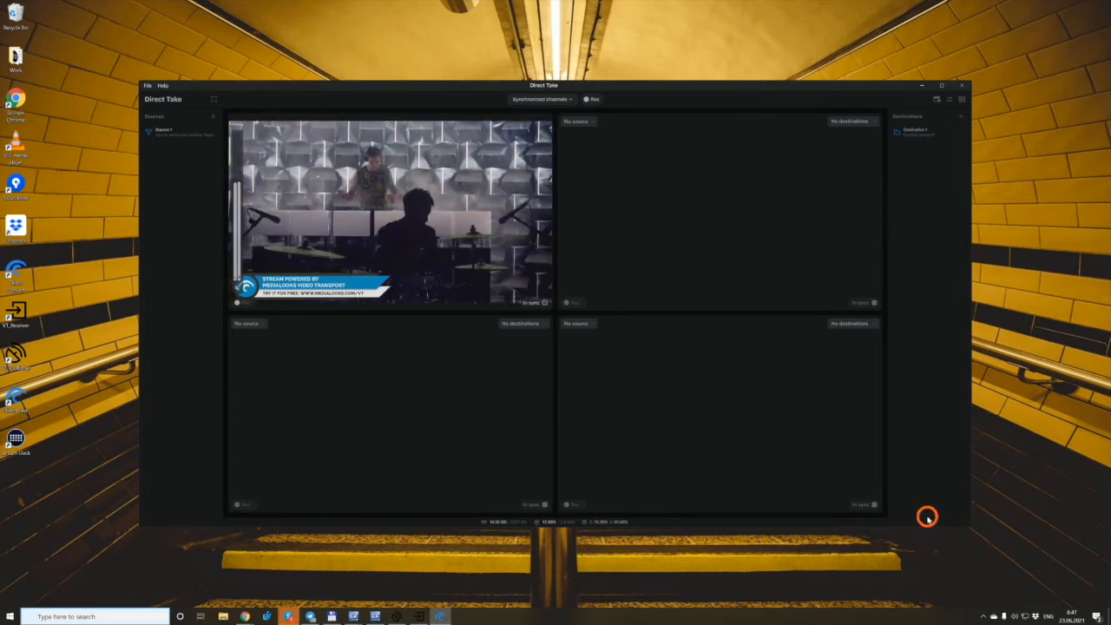